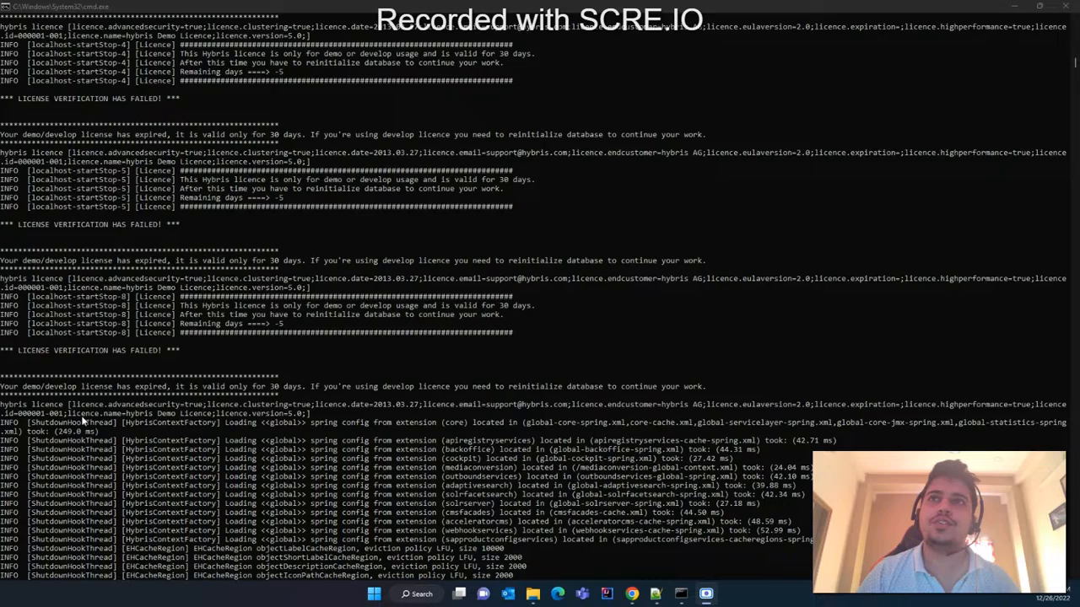
# Bring the Hybris2205SPA installation folder window into view in File Explorer
pyautogui.scroll(-3)
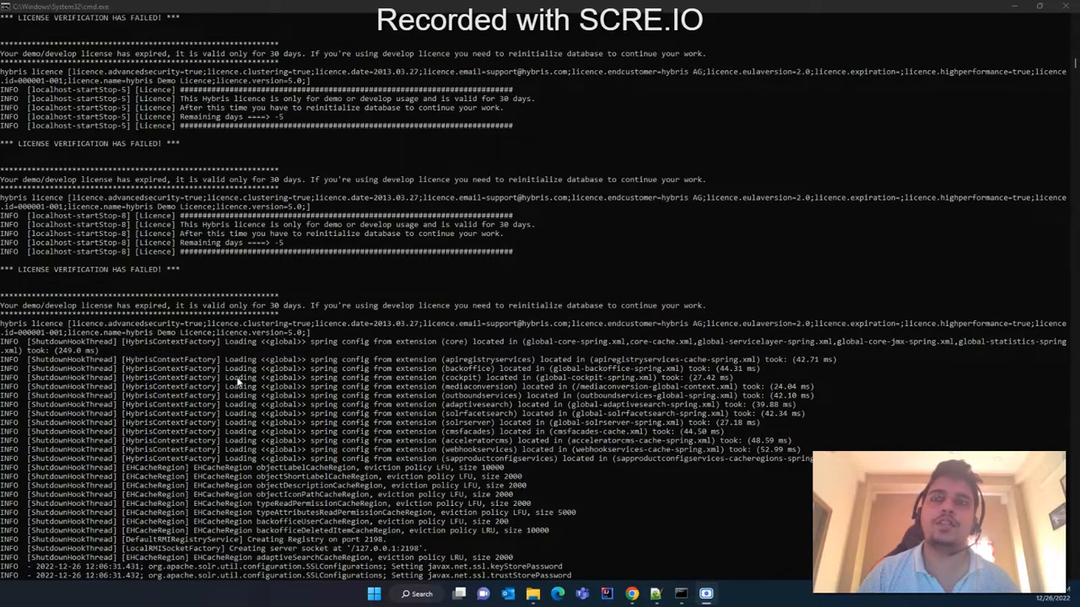
pyautogui.scroll(-3)
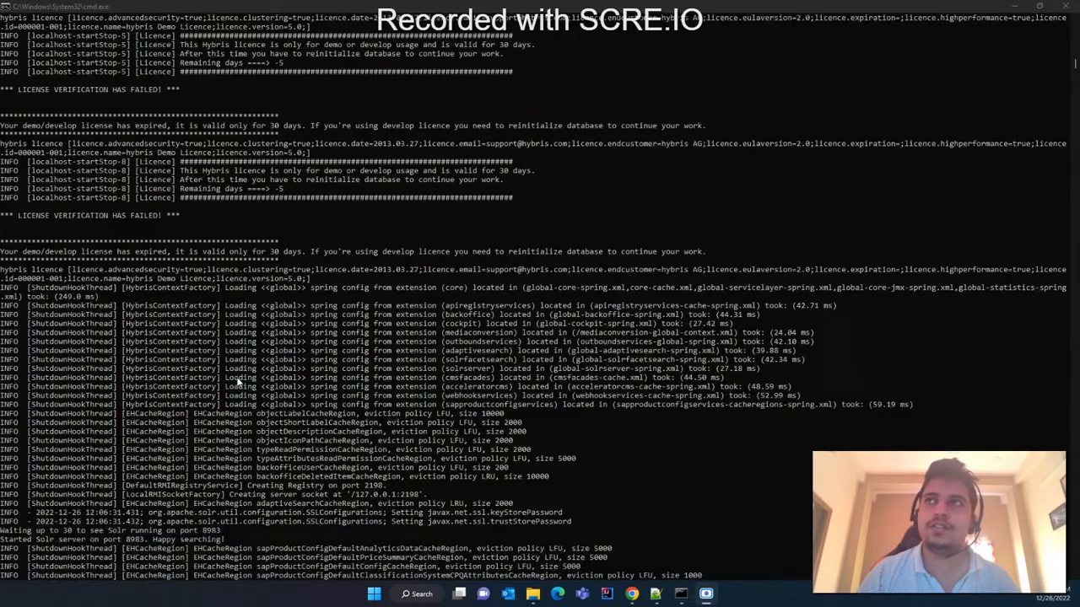
pyautogui.scroll(-3)
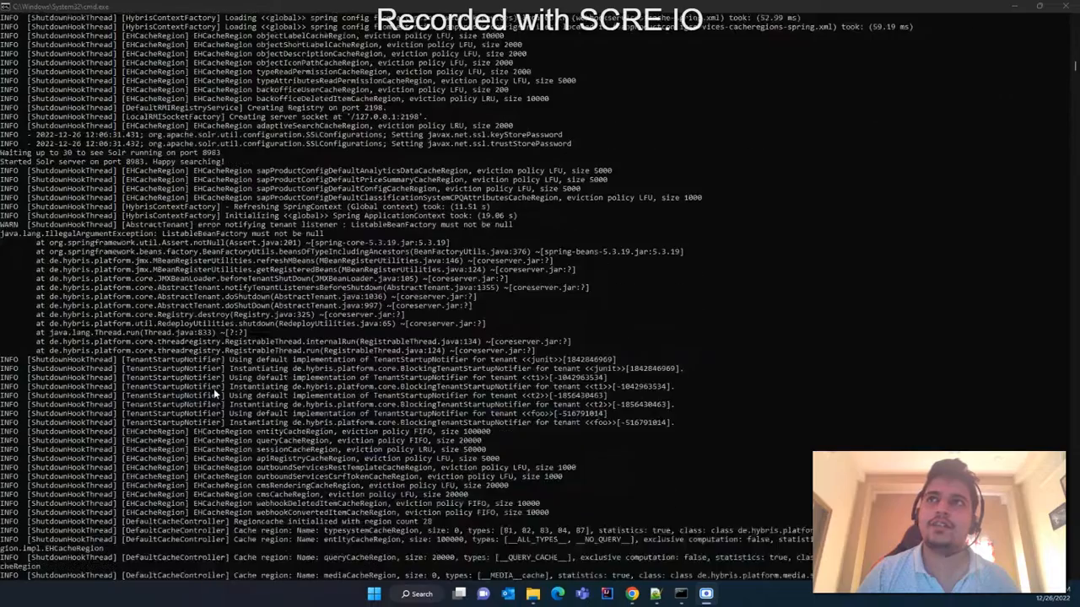
pyautogui.scroll(-3)
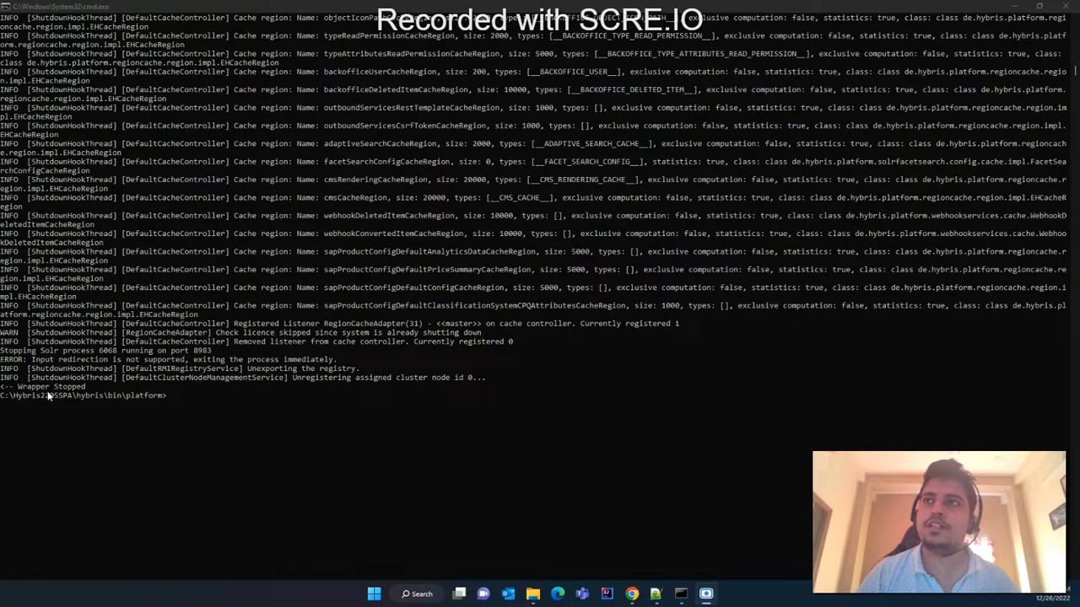
pyautogui.moveTo(354, 393)
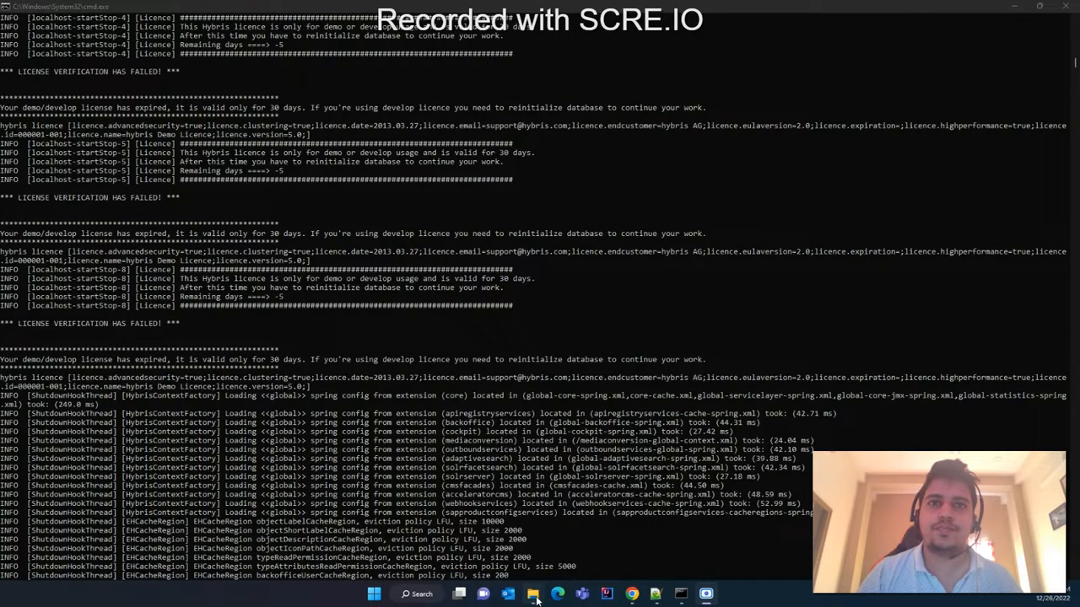
pyautogui.click(533, 594)
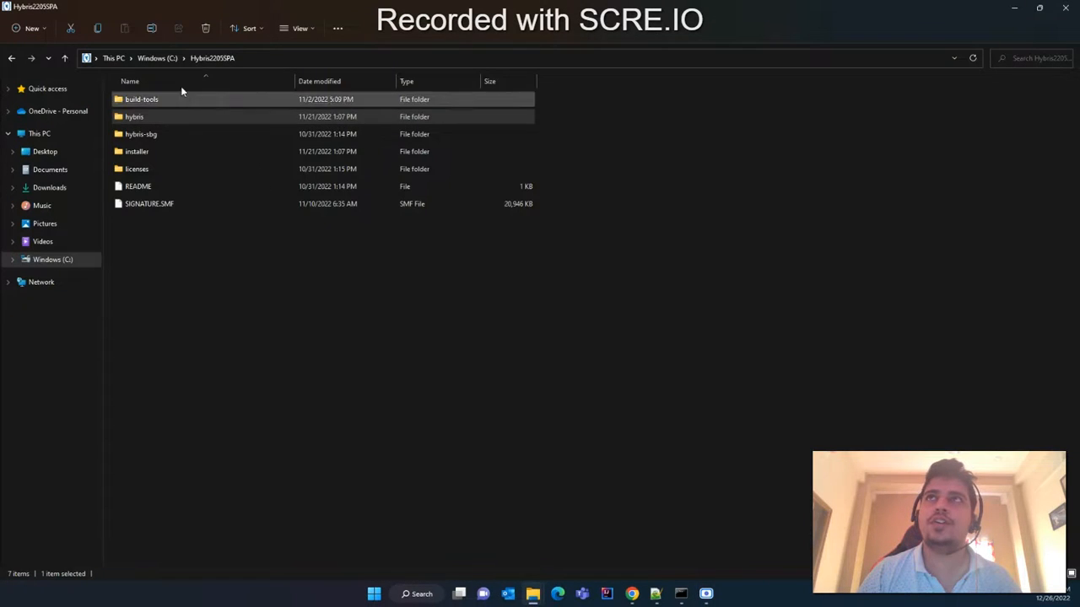
# Navigate into hybris > config > licence and select hybrislicence.jar
pyautogui.click(135, 116)
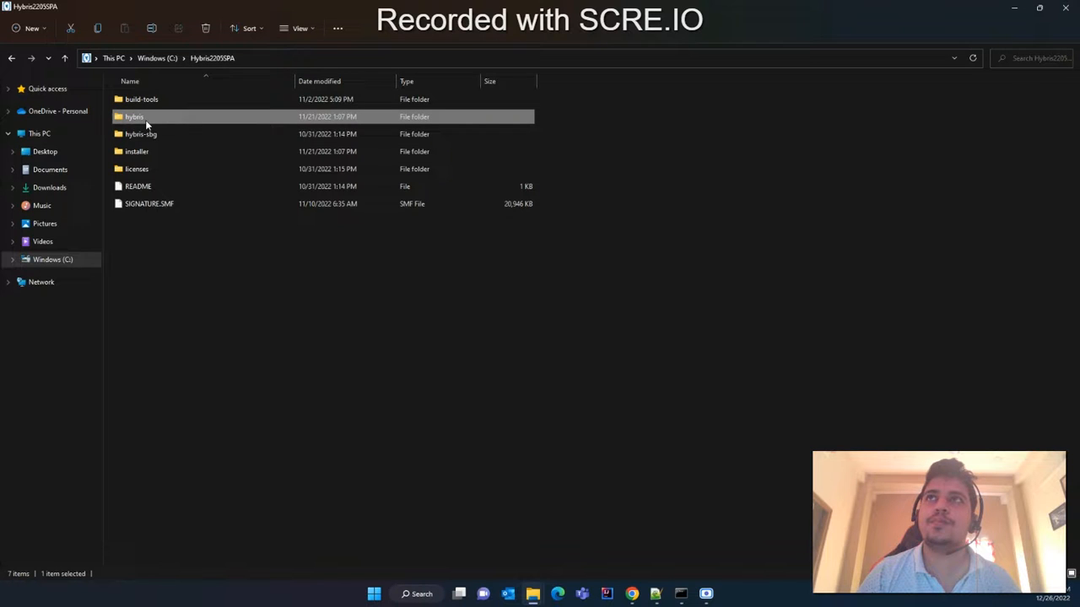
pyautogui.doubleClick(135, 116)
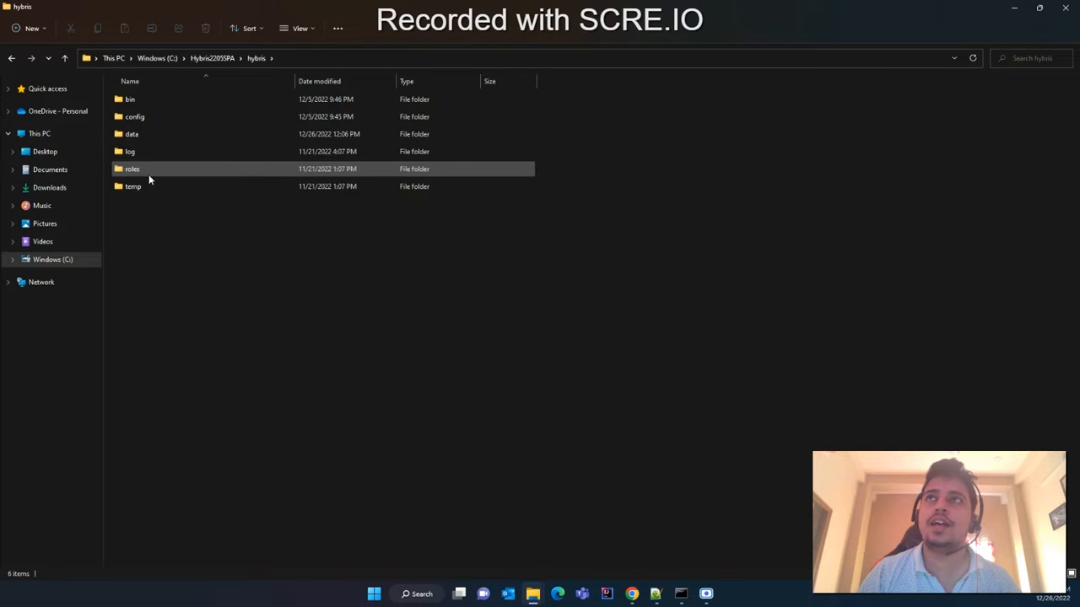
pyautogui.doubleClick(135, 116)
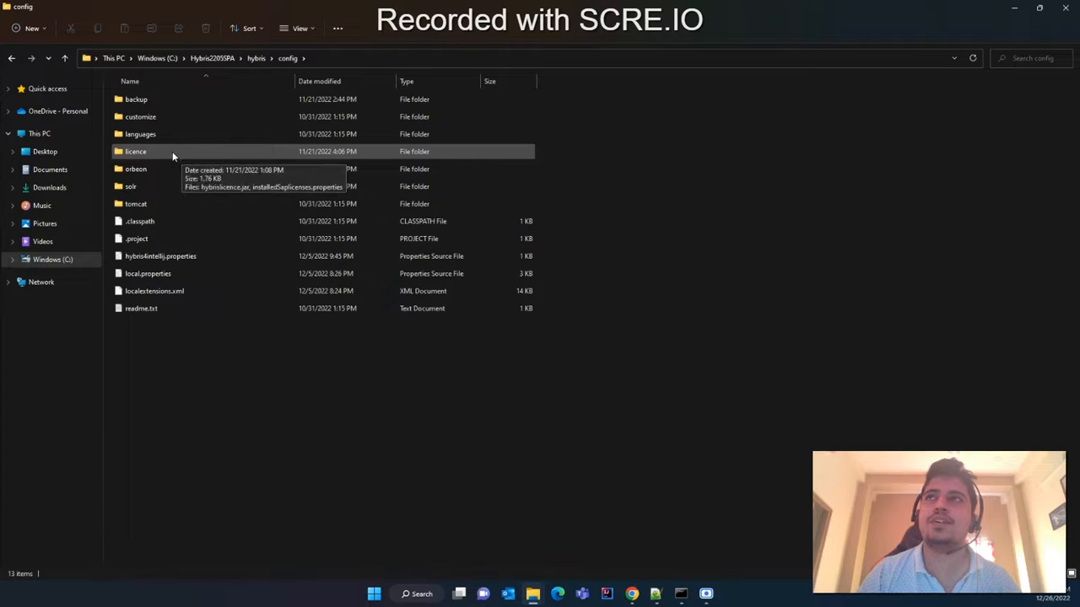
pyautogui.doubleClick(135, 152)
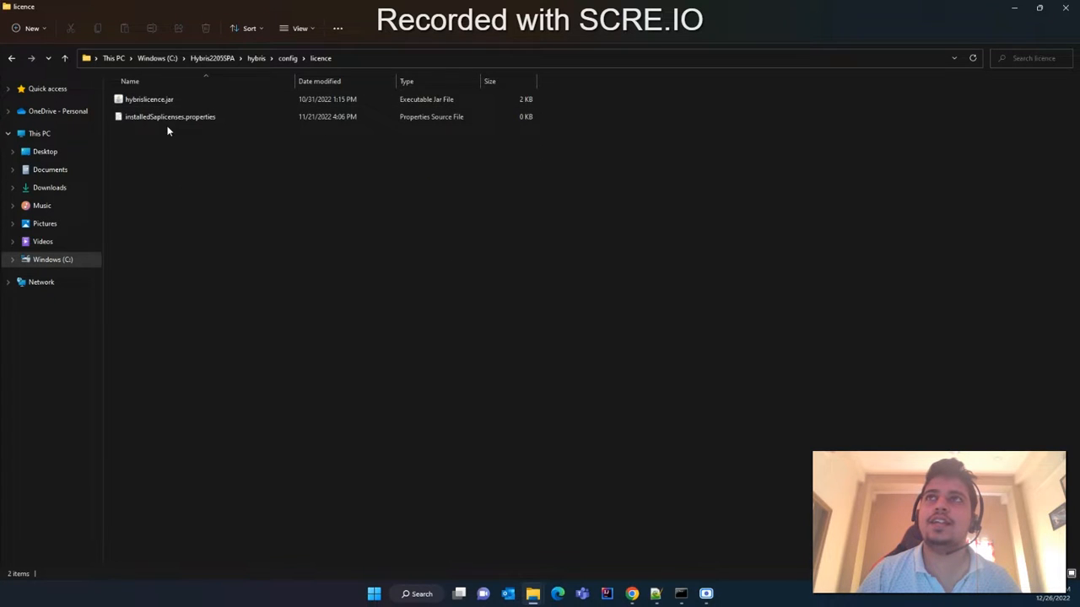
pyautogui.click(149, 98)
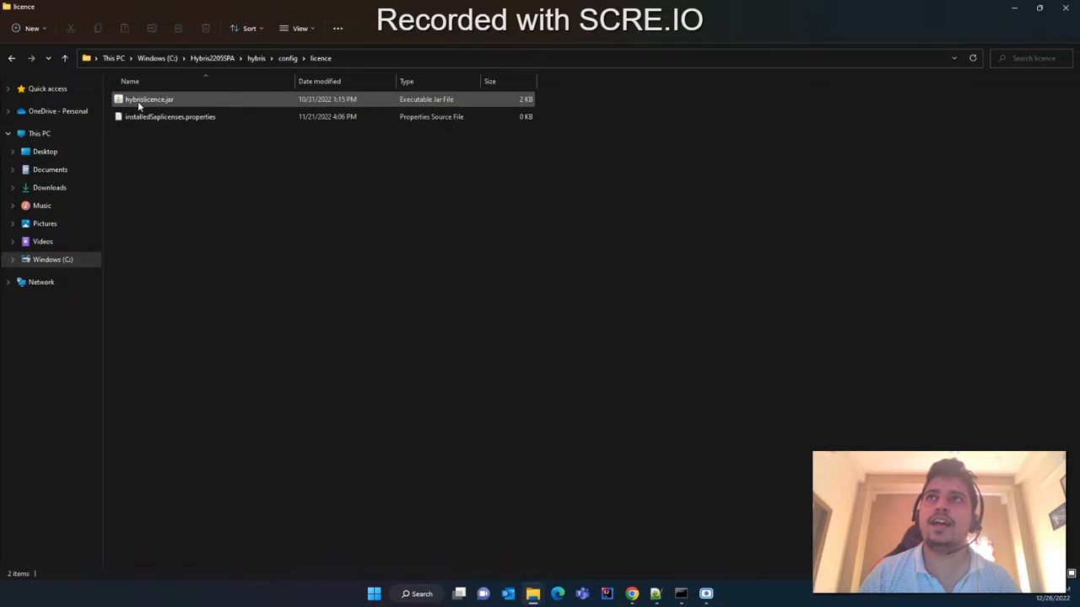
pyautogui.moveTo(168, 116)
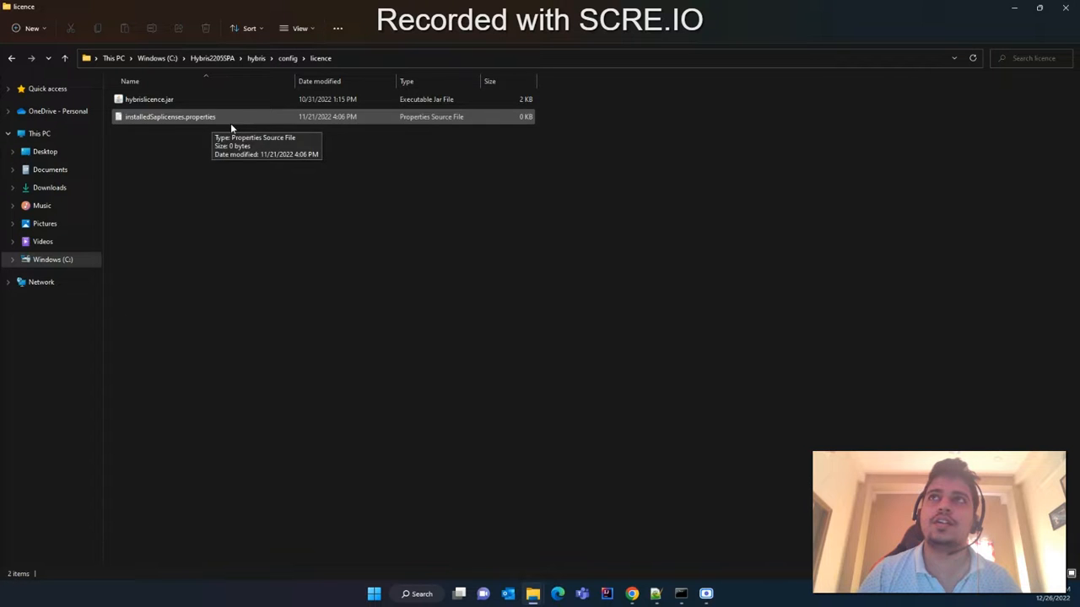
pyautogui.moveTo(201, 128)
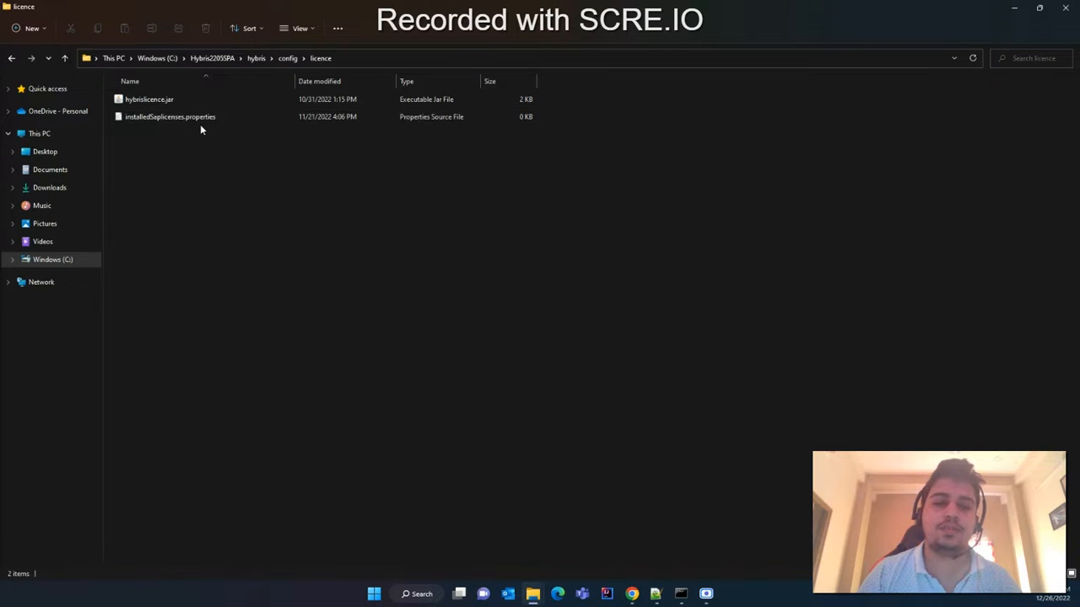
# Permanently delete installedSaplicenses.properties from the licence folder, confirming the Delete File prompt
pyautogui.click(148, 98)
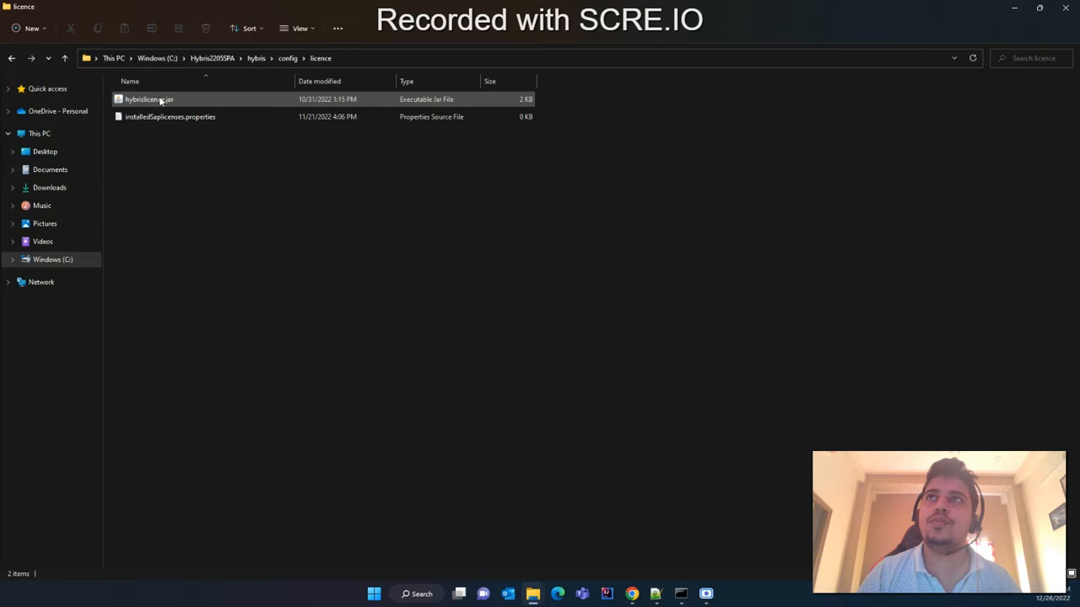
pyautogui.click(148, 98)
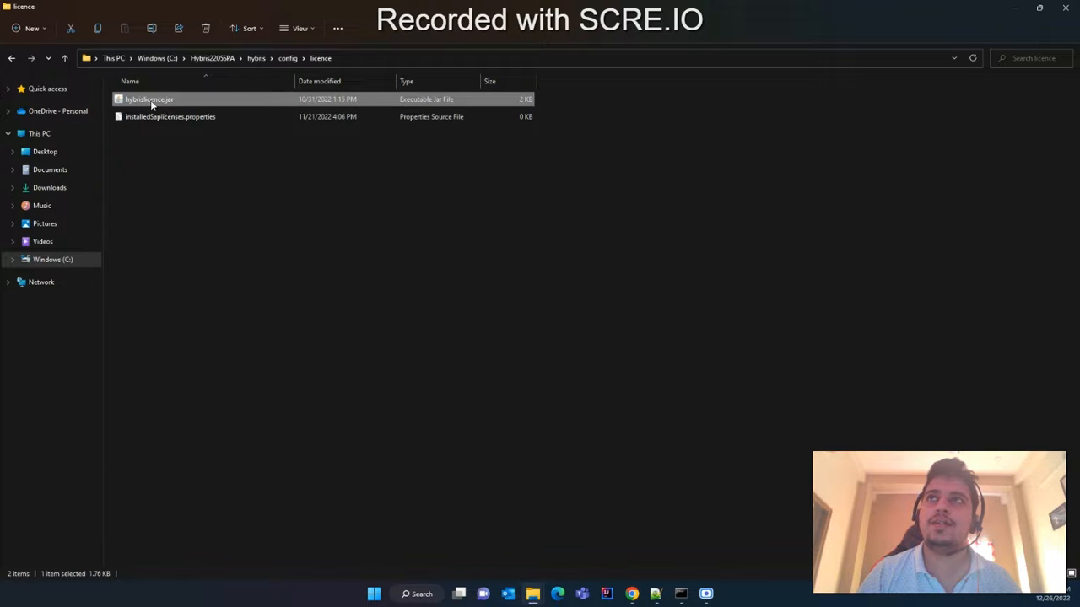
pyautogui.click(168, 116)
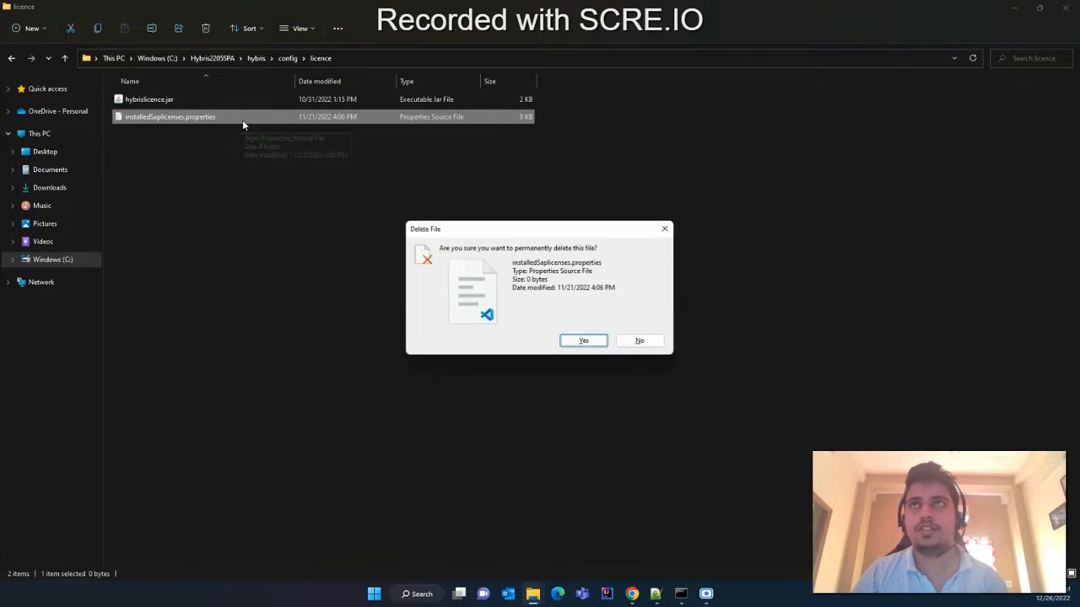
pyautogui.click(584, 341)
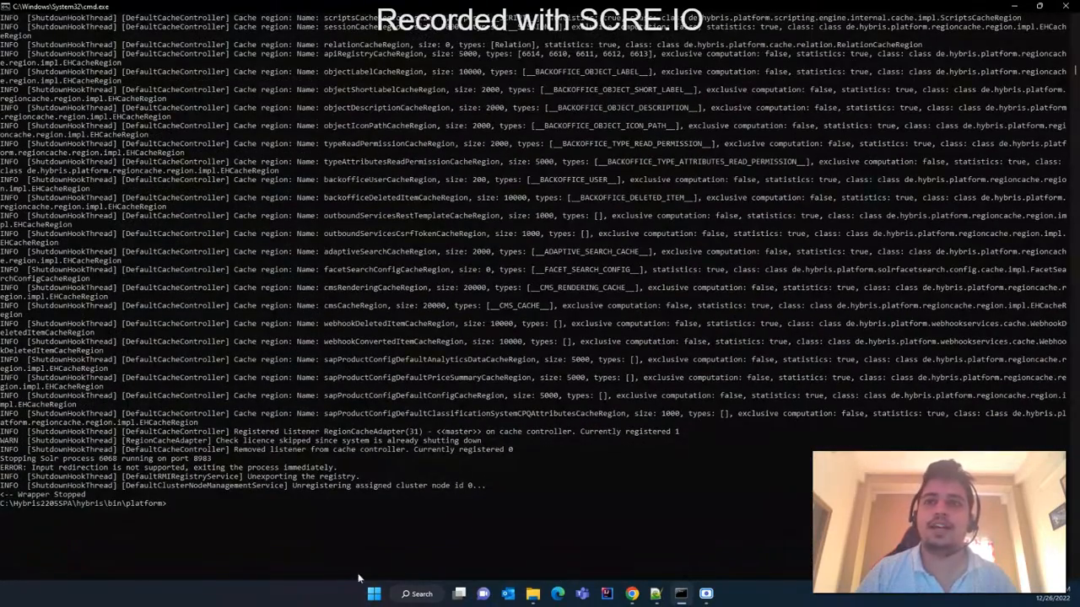
# Run license.bat -temp CPS_SQL from the platform folder to install a temporary licence
pyautogui.write('license.ba')
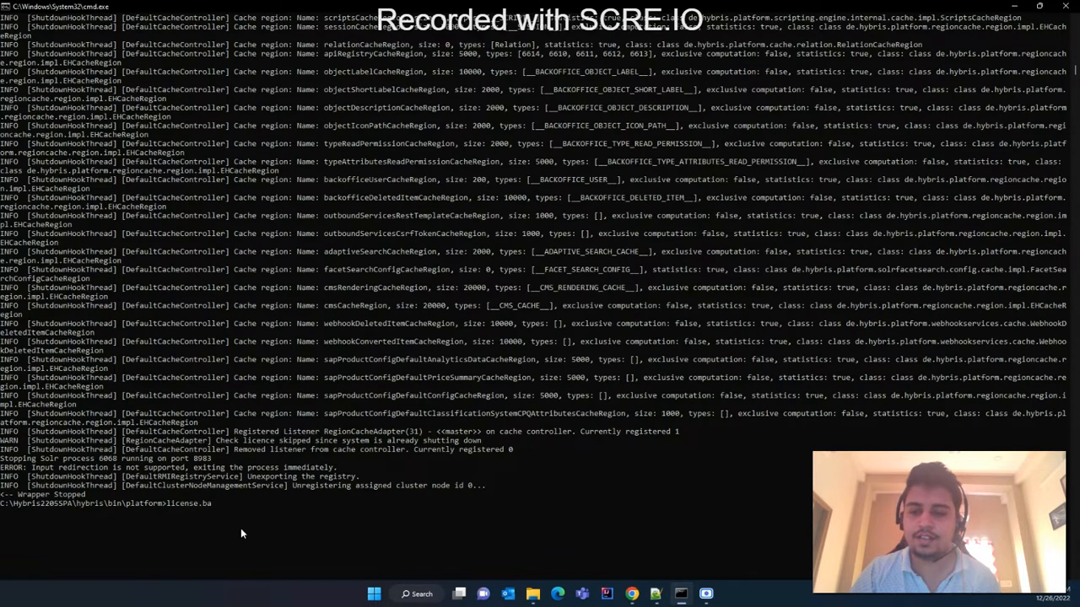
pyautogui.write('-temp')
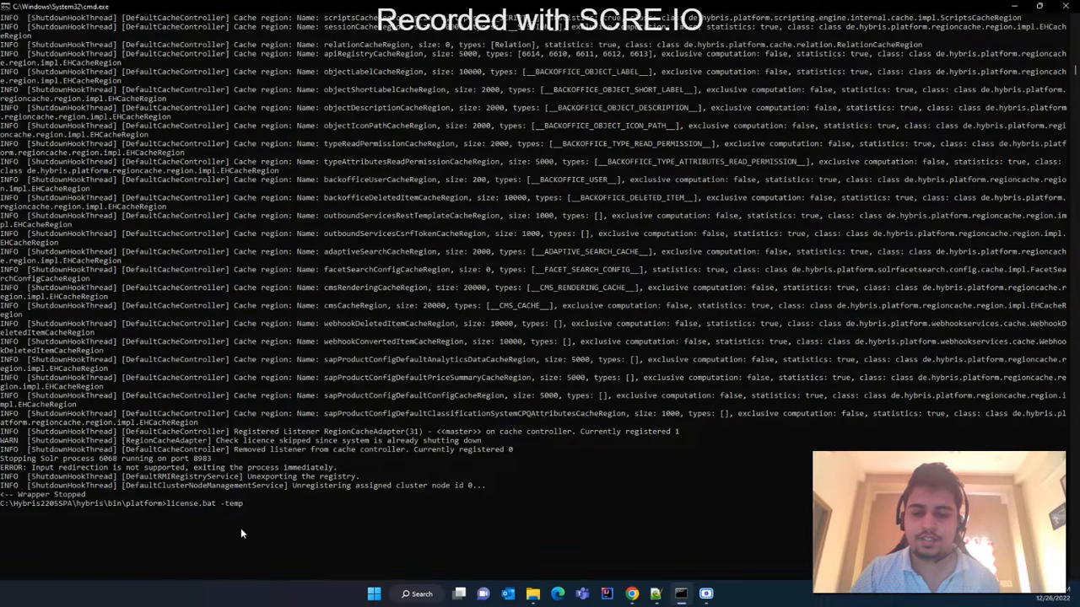
pyautogui.write('CPS')
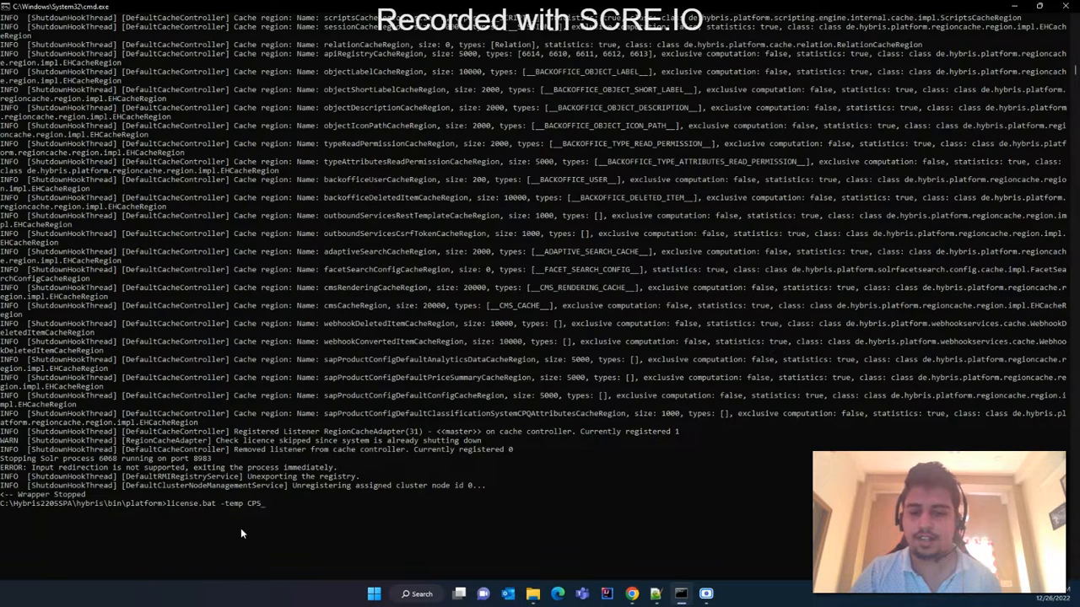
pyautogui.write('SQL')
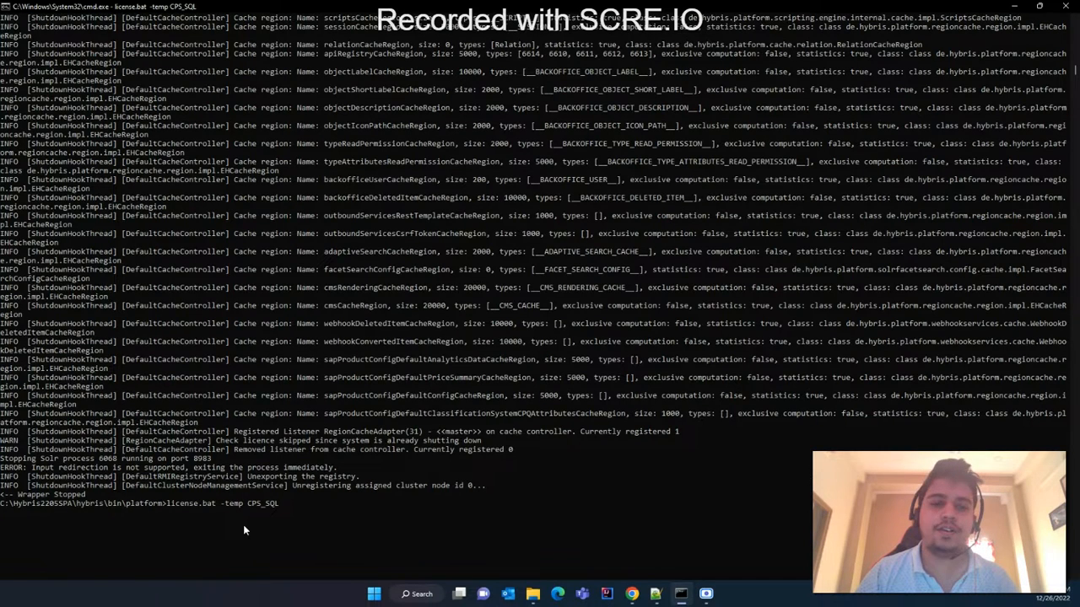
pyautogui.moveTo(428, 507)
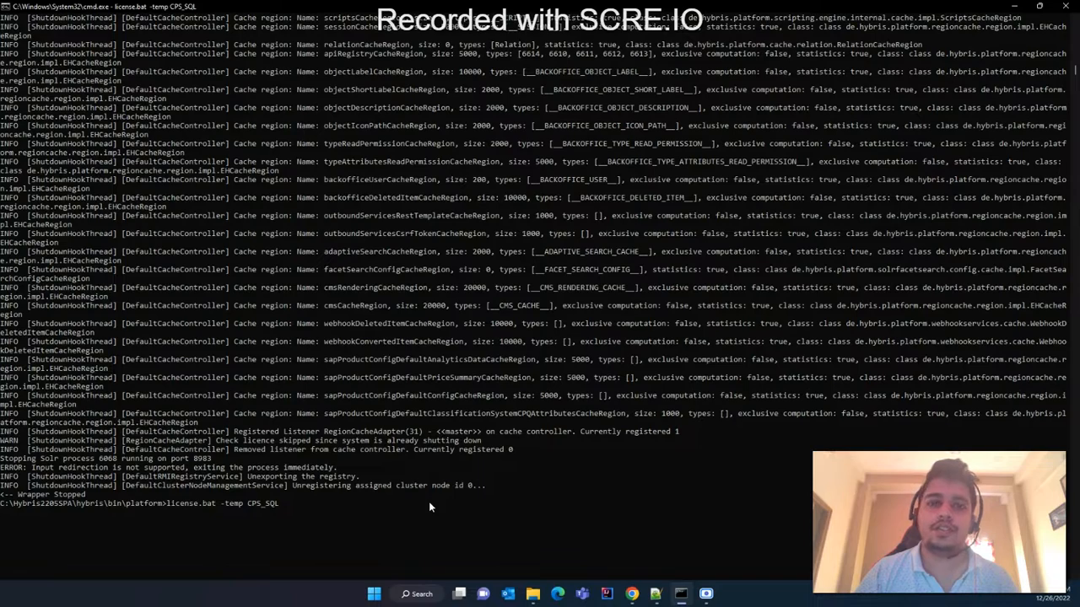
pyautogui.scroll(-3)
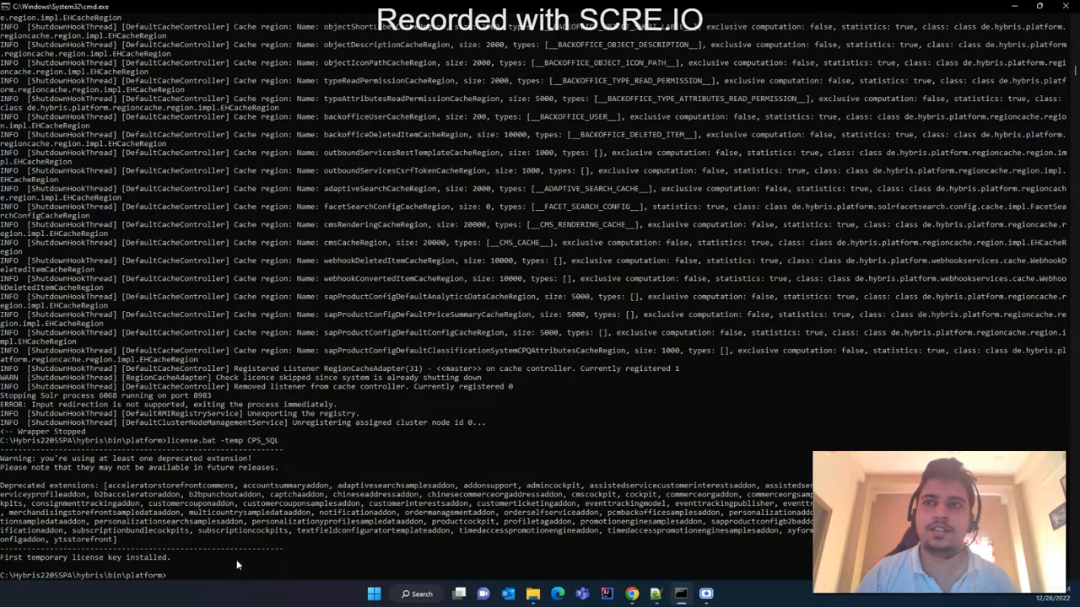
# Start the Hybris server with hybrisserver.bat debug after the temporary licence is installed
pyautogui.write('h')
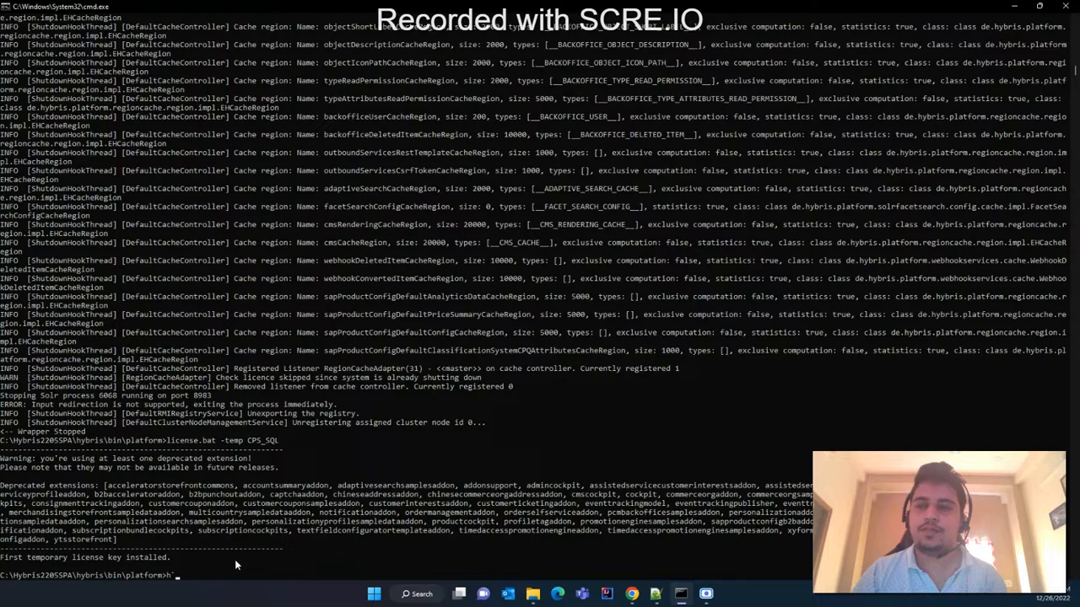
pyautogui.write('ybrisserver.bat')
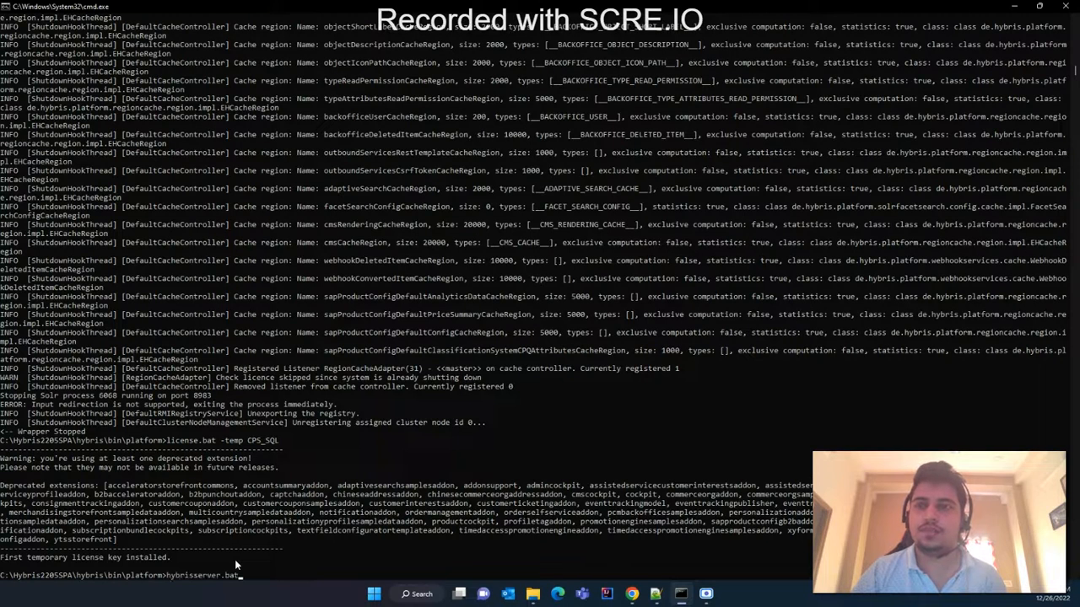
pyautogui.write('debug')
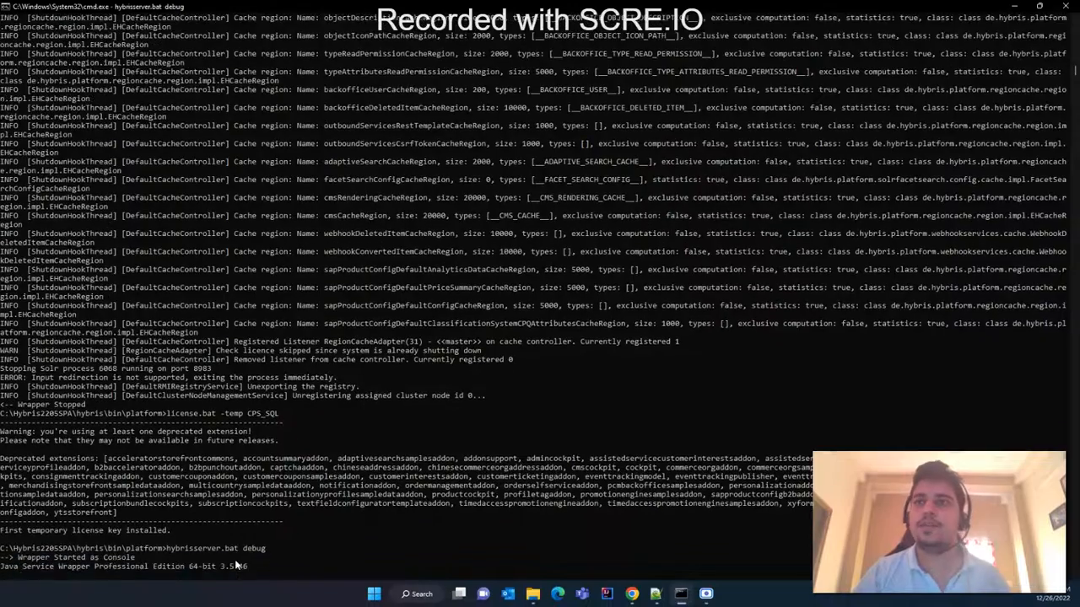
pyautogui.scroll(-3)
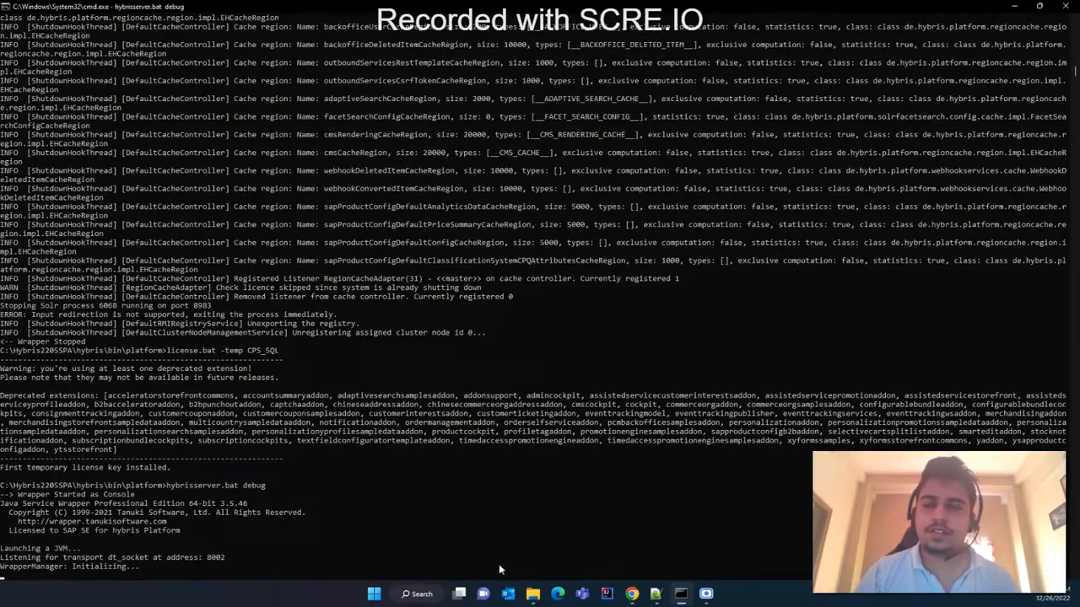